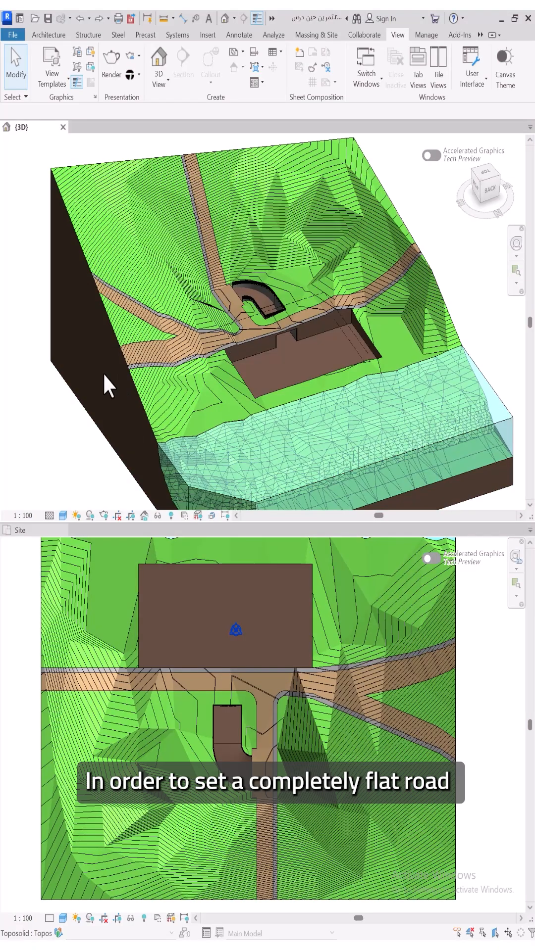
mouse_move(412, 240)
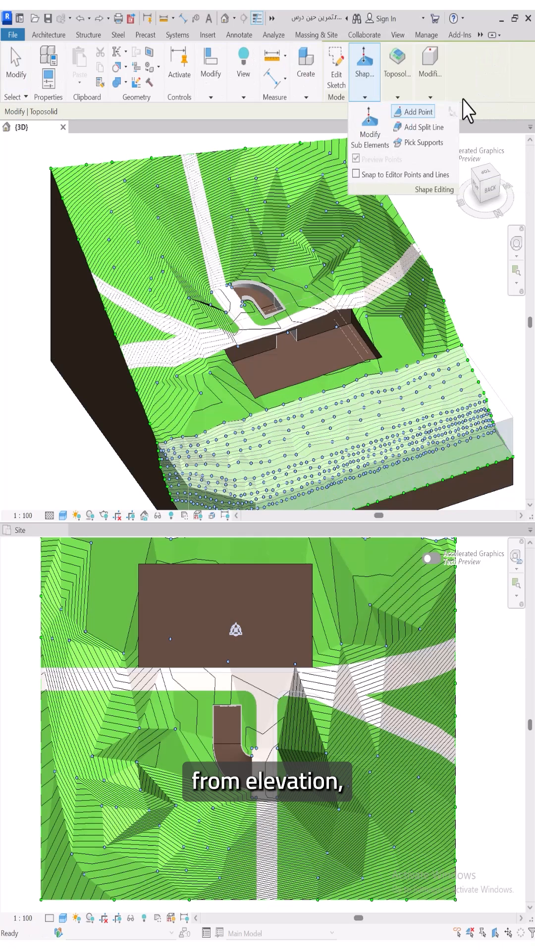
- Start adding toposolid points at an absolute elevation of 0.8
click(430, 62)
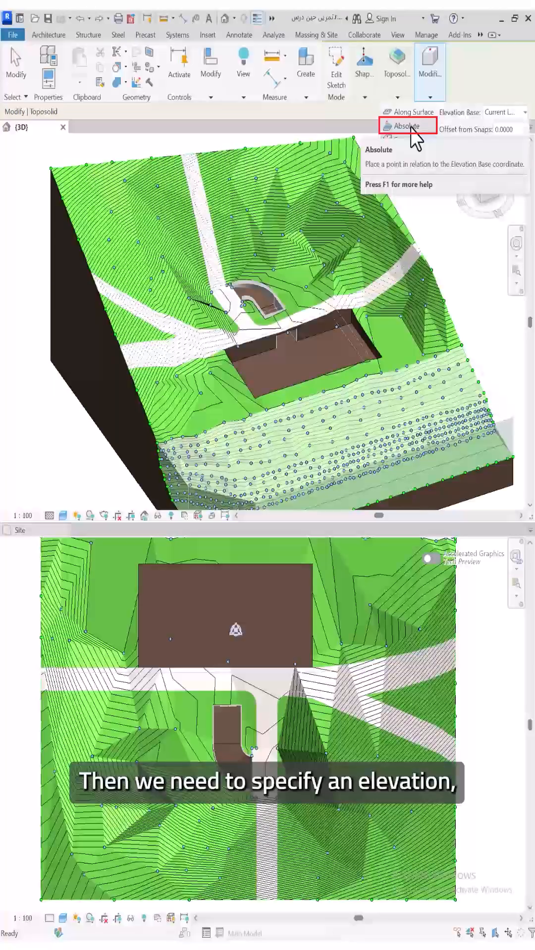
click(406, 126)
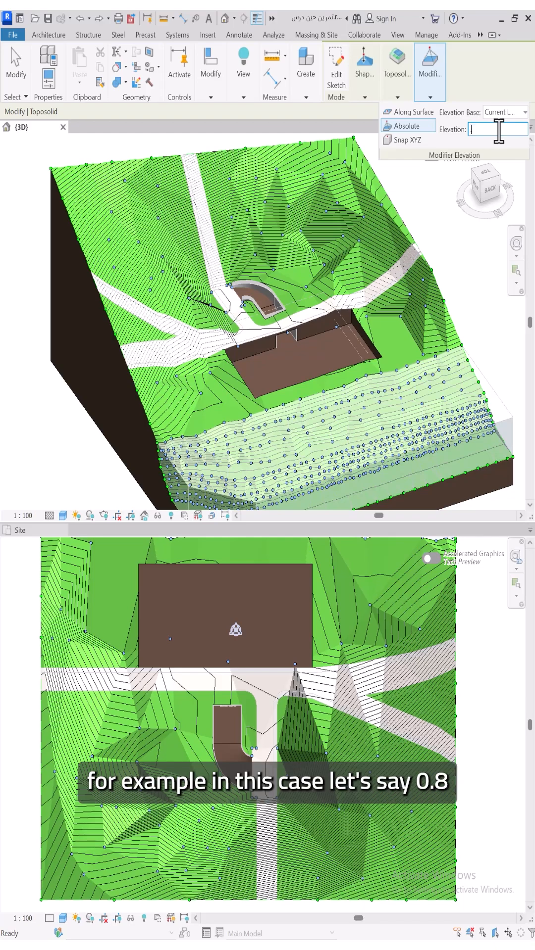
text(0.8000)
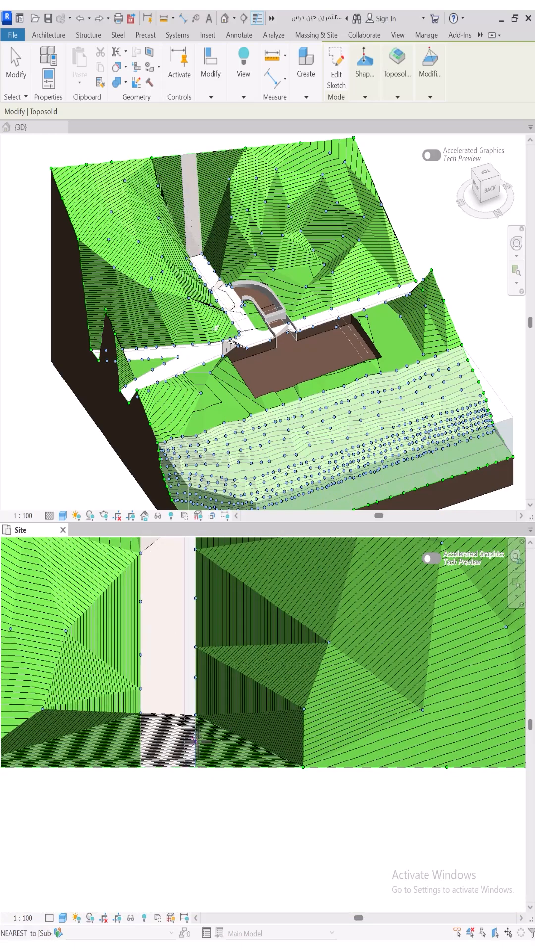
- Finish the terrain edit and show the road sub-division's properties (offset 0.01)
click(397, 35)
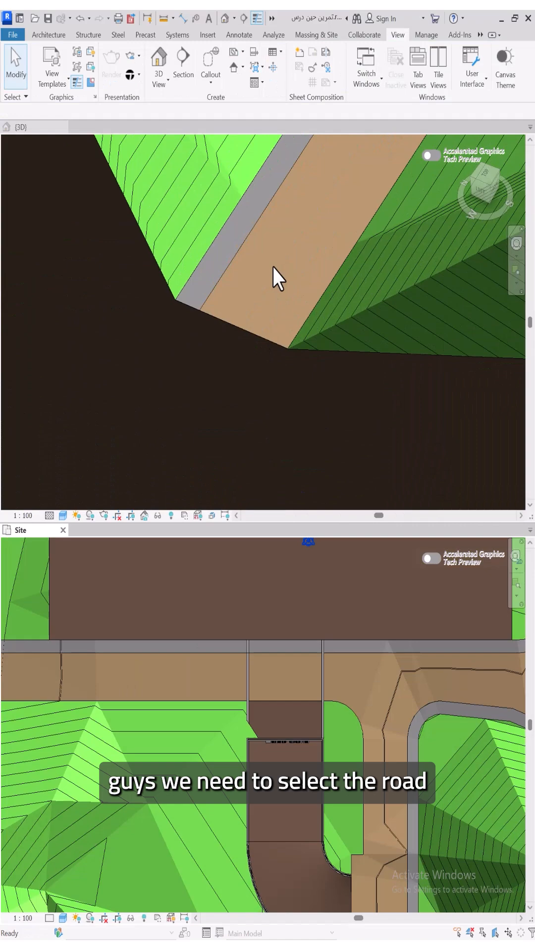
click(288, 289)
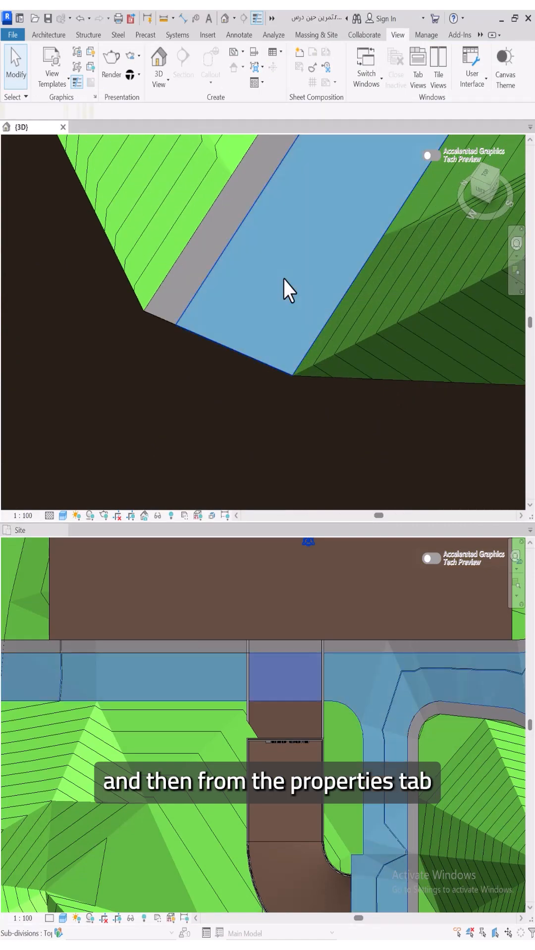
click(290, 289)
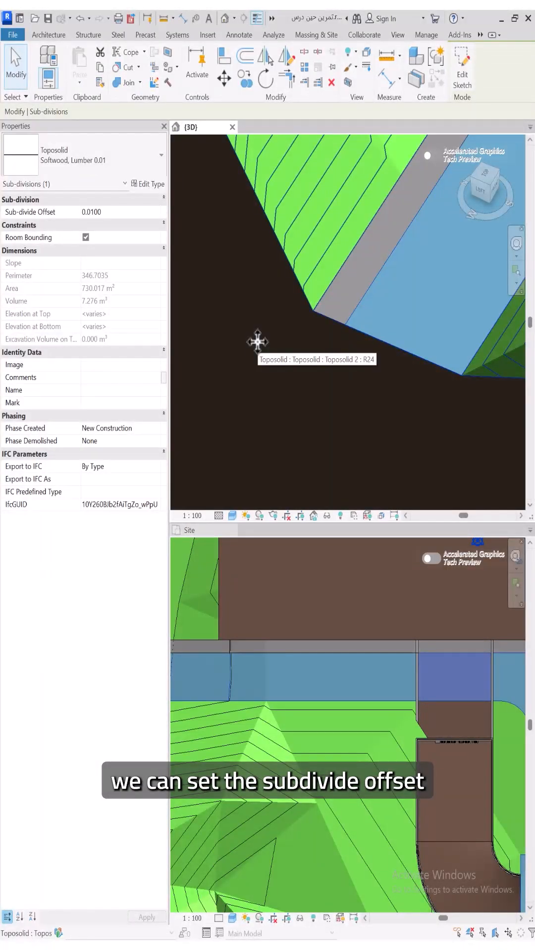
- Set the road sub-division's Sub-divide Offset to -0.5 in Properties
click(91, 213)
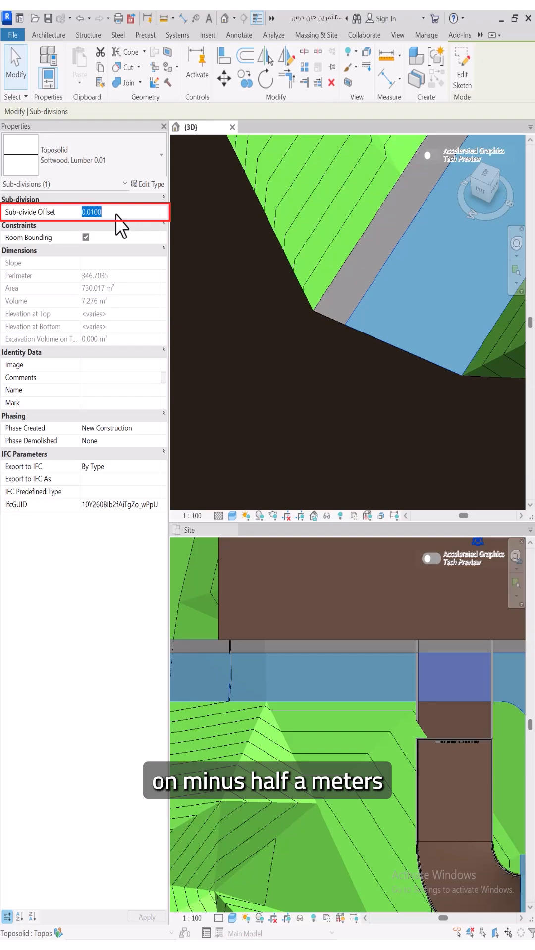
text(-5)
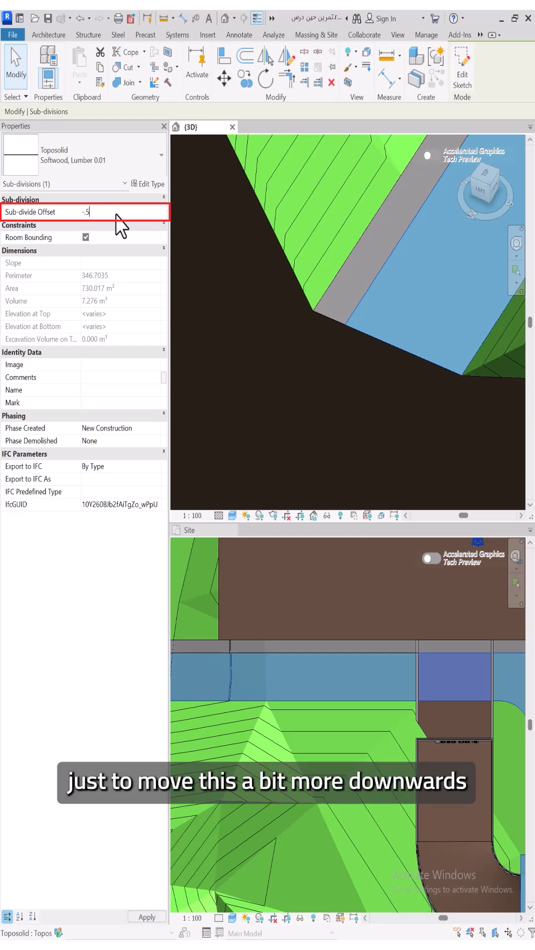
key(Return)
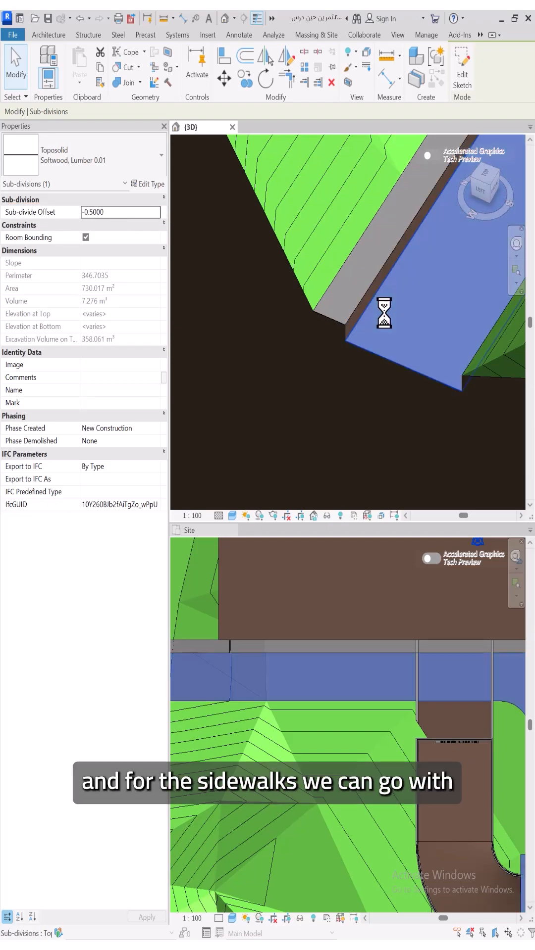